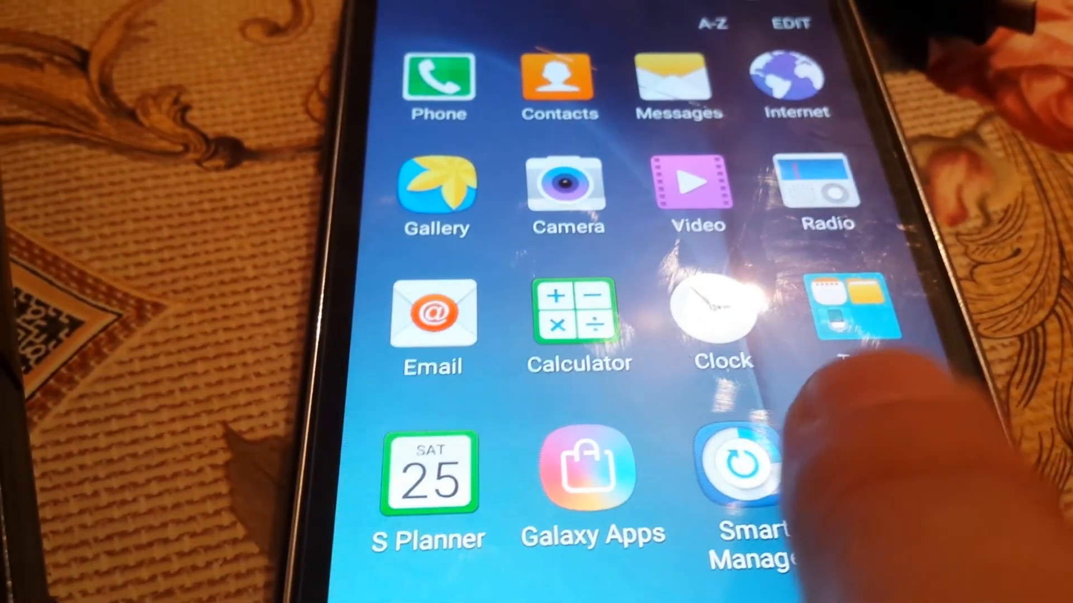
Open Settings and the About device page showing model SM-J500F with Android 5.1.1.
click(735, 469)
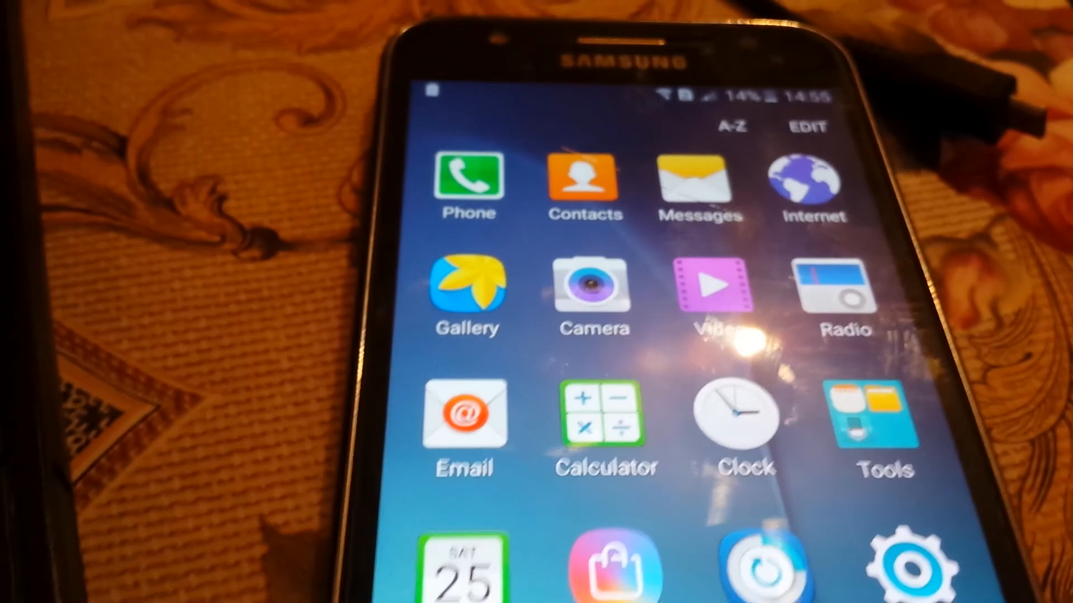
click(905, 567)
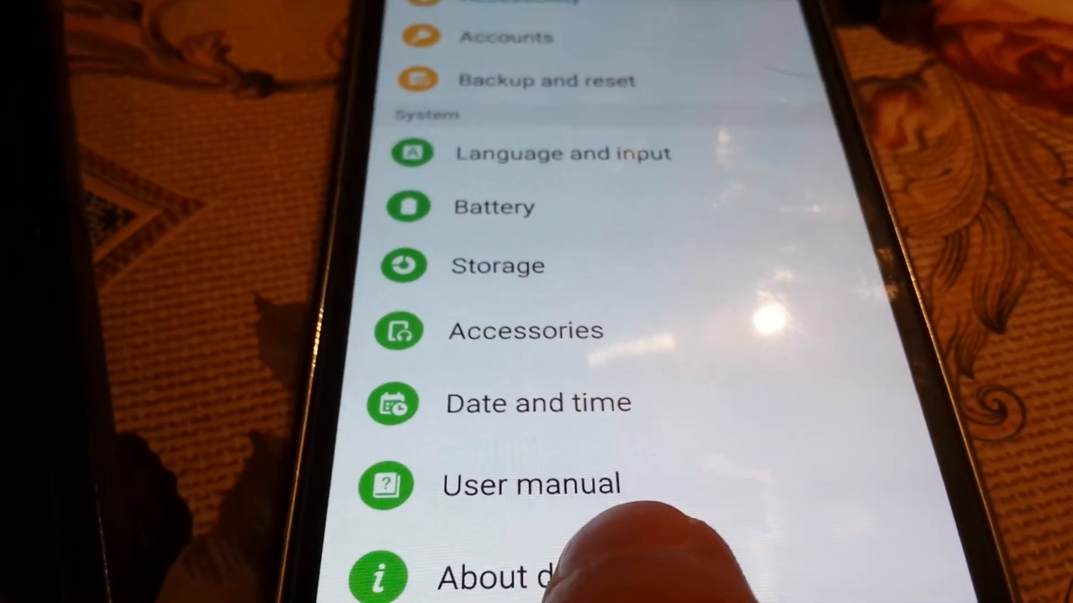
click(499, 575)
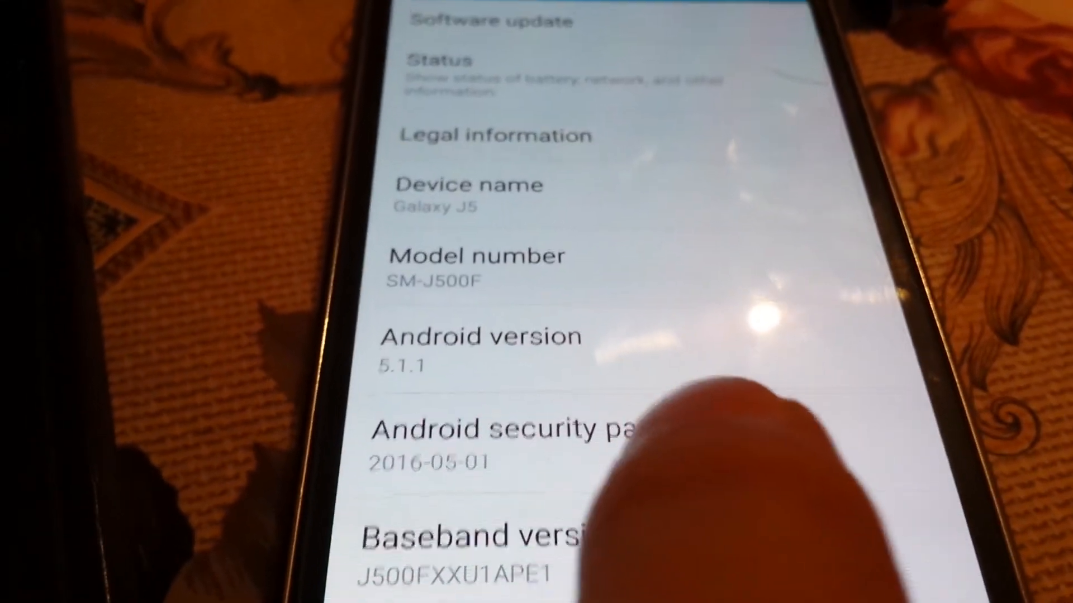